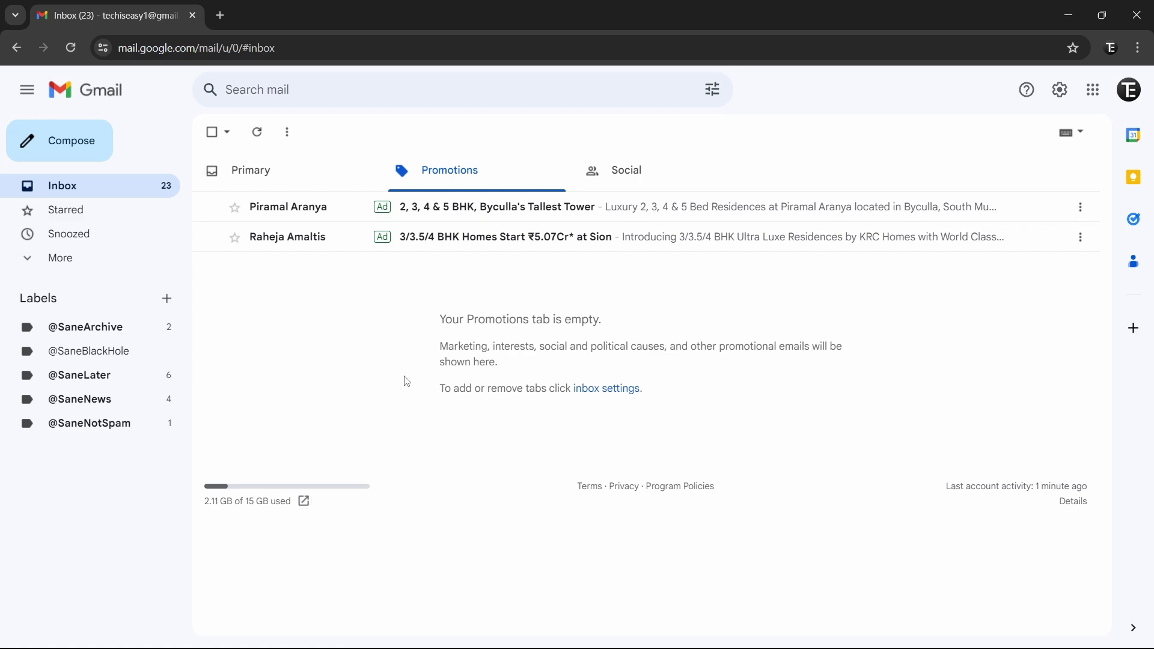
Open the Google apps launcher from Gmail's top-right grid icon
left_click(27, 89)
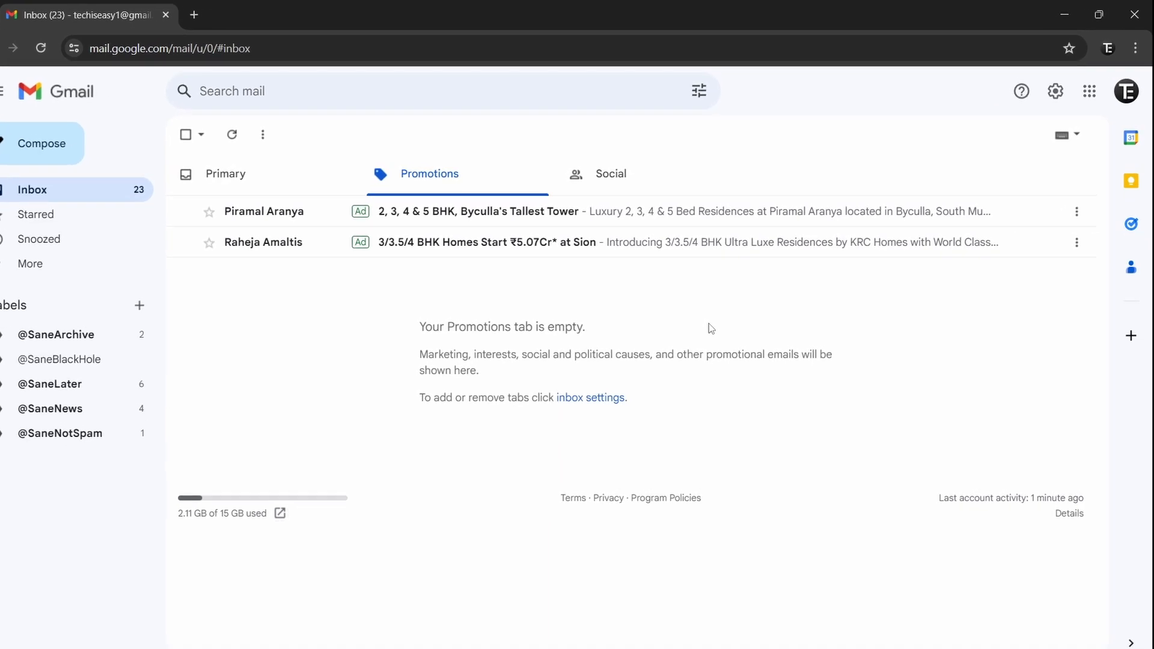
mouse_move(1090, 83)
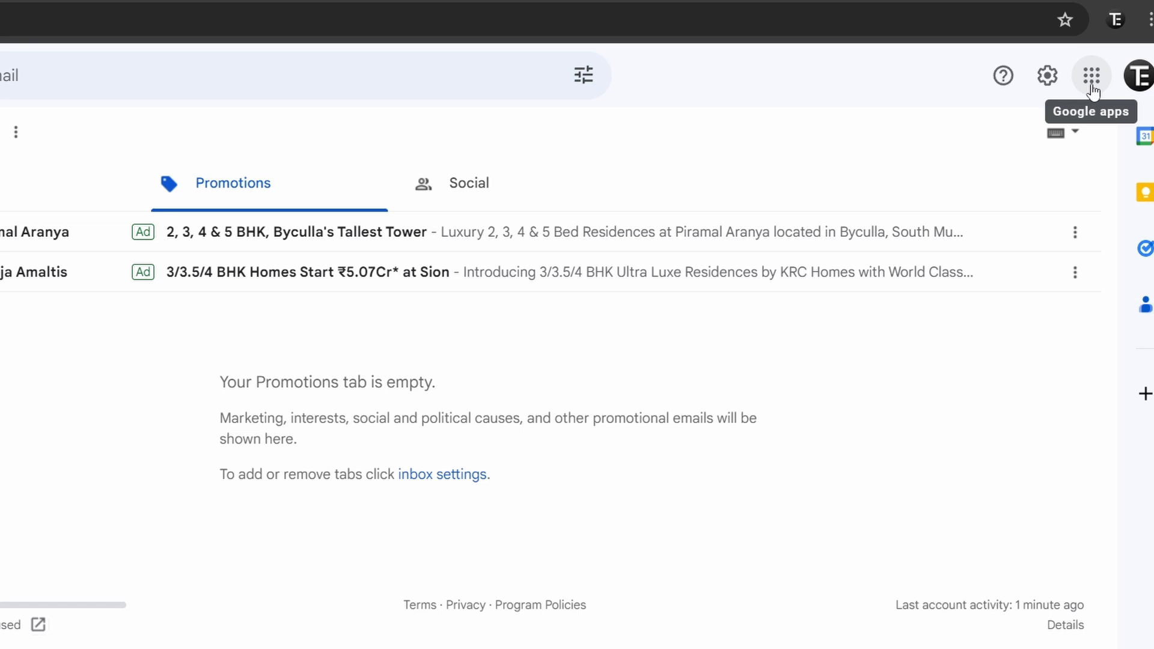
left_click(1091, 75)
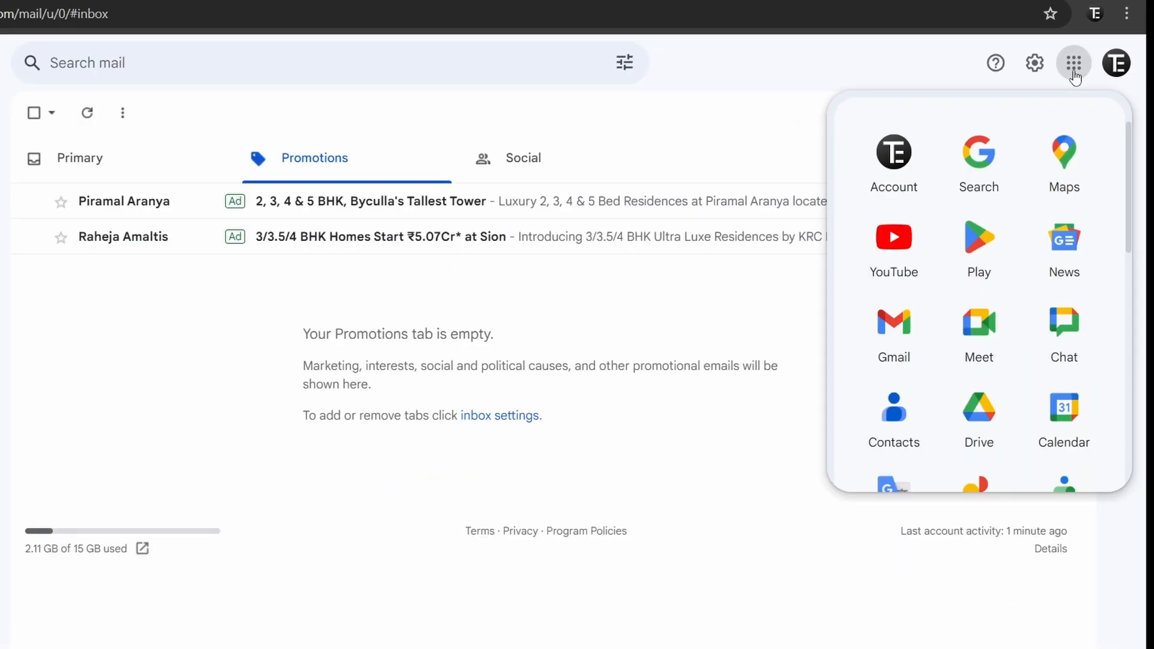
mouse_move(979, 331)
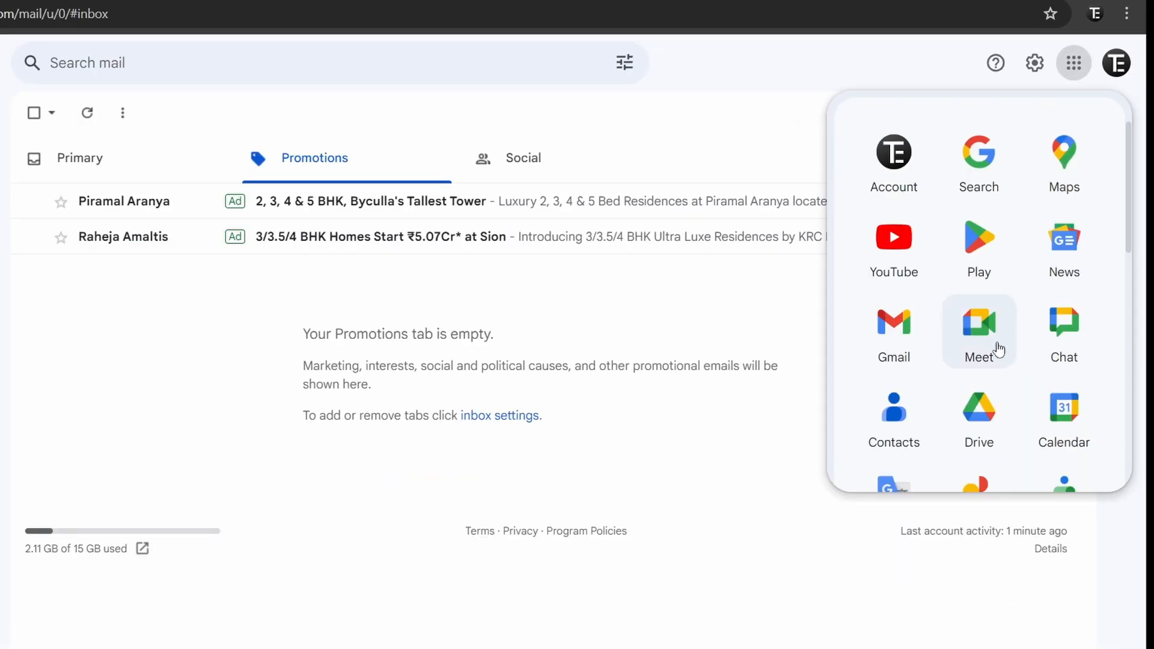
mouse_move(893, 417)
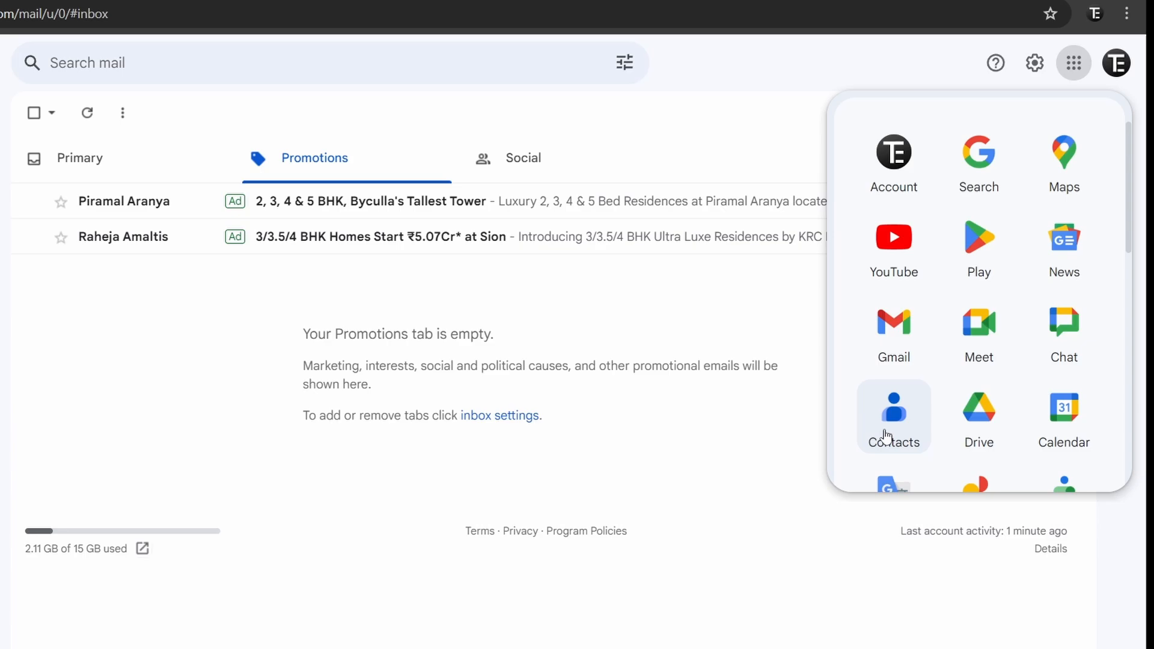
Launch Google Contacts and scroll the contact list to the four work contacts
left_click(893, 409)
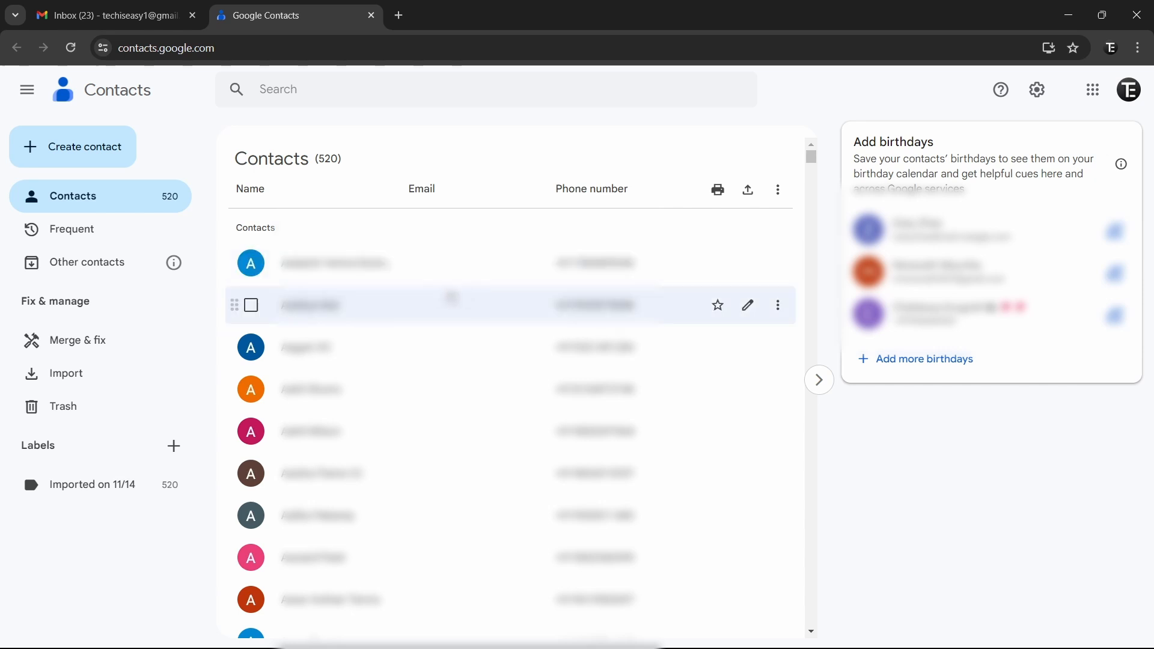
scroll("down", 3)
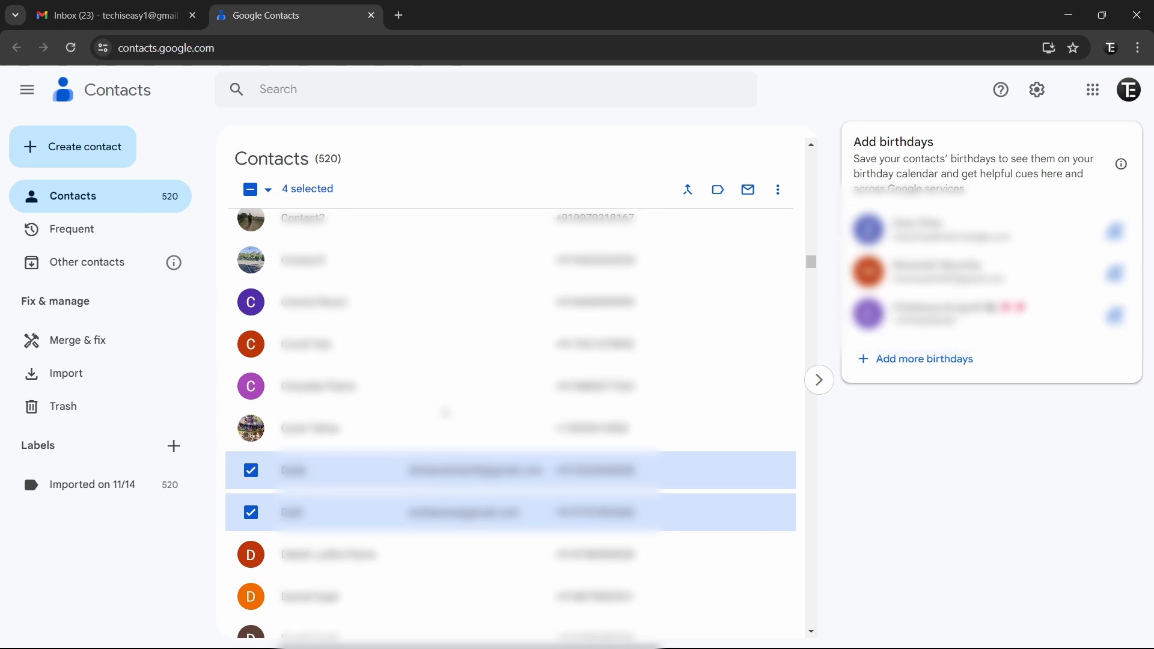
mouse_move(446, 386)
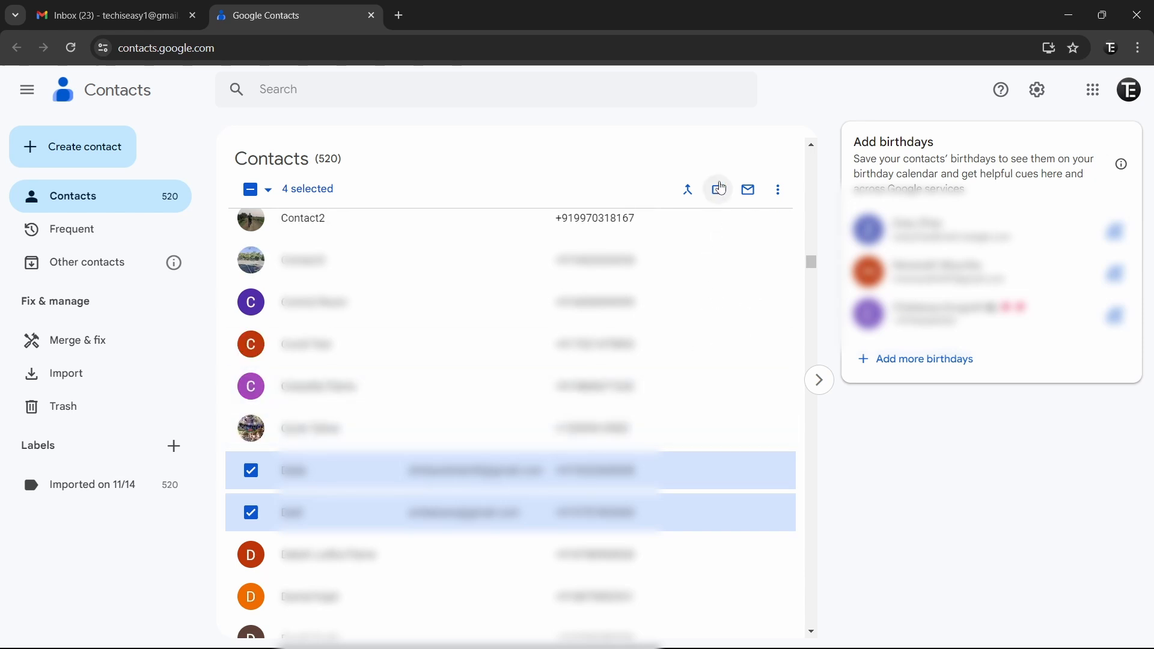
mouse_move(717, 189)
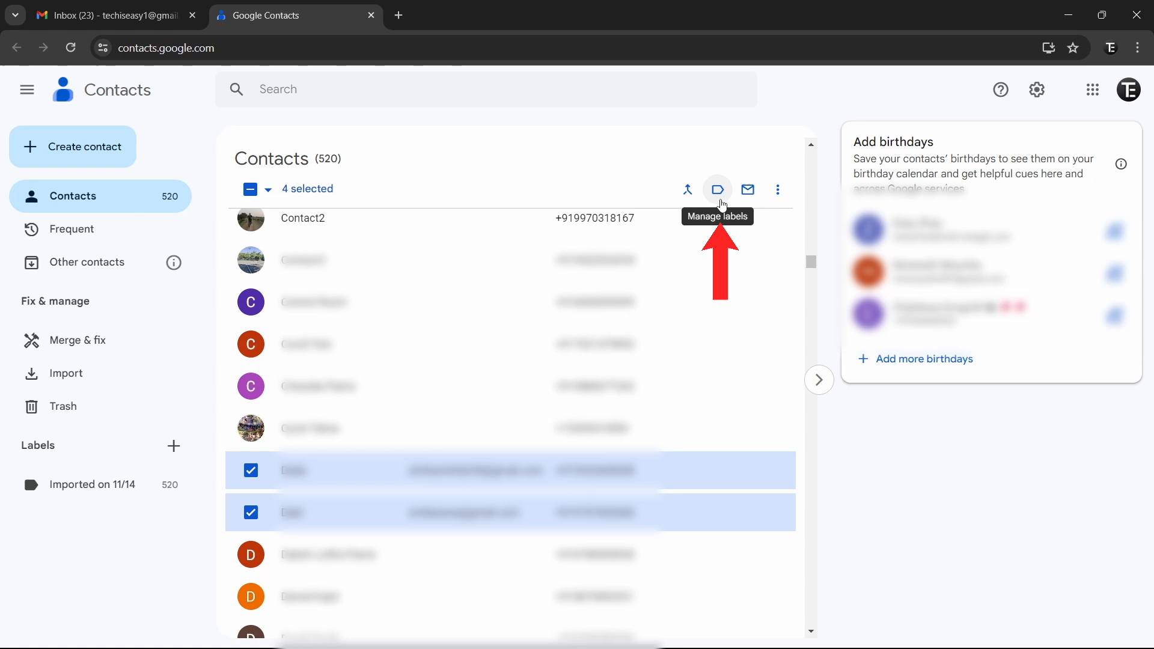
Create a label named 'Workgroup' for the four selected contacts
left_click(718, 189)
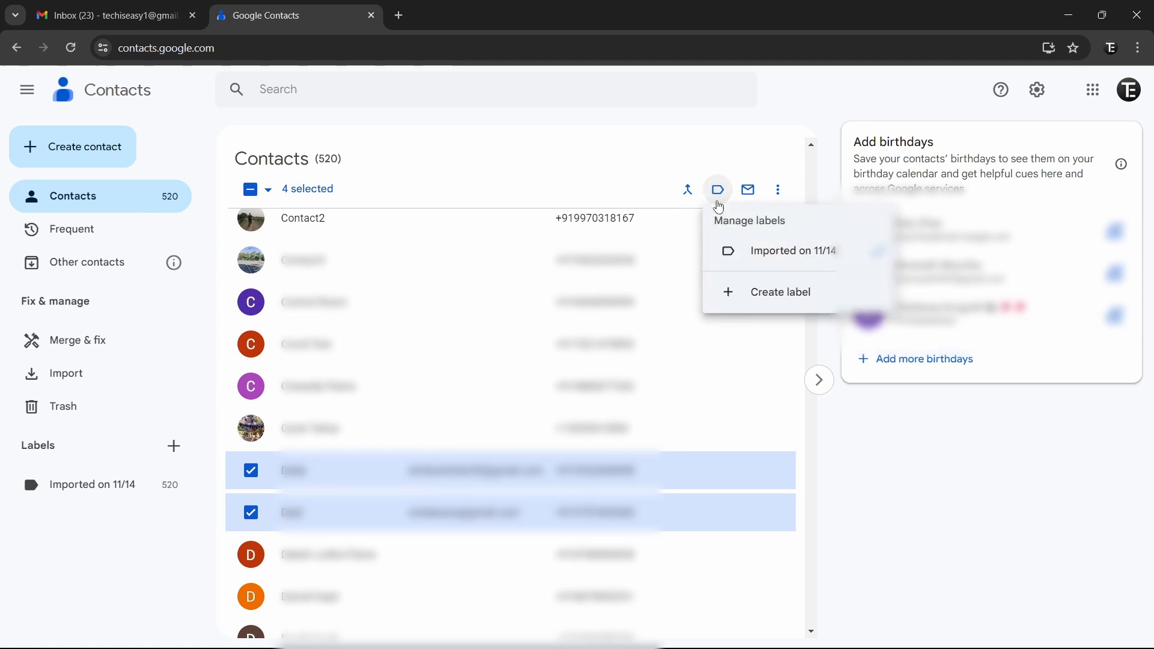
mouse_move(761, 302)
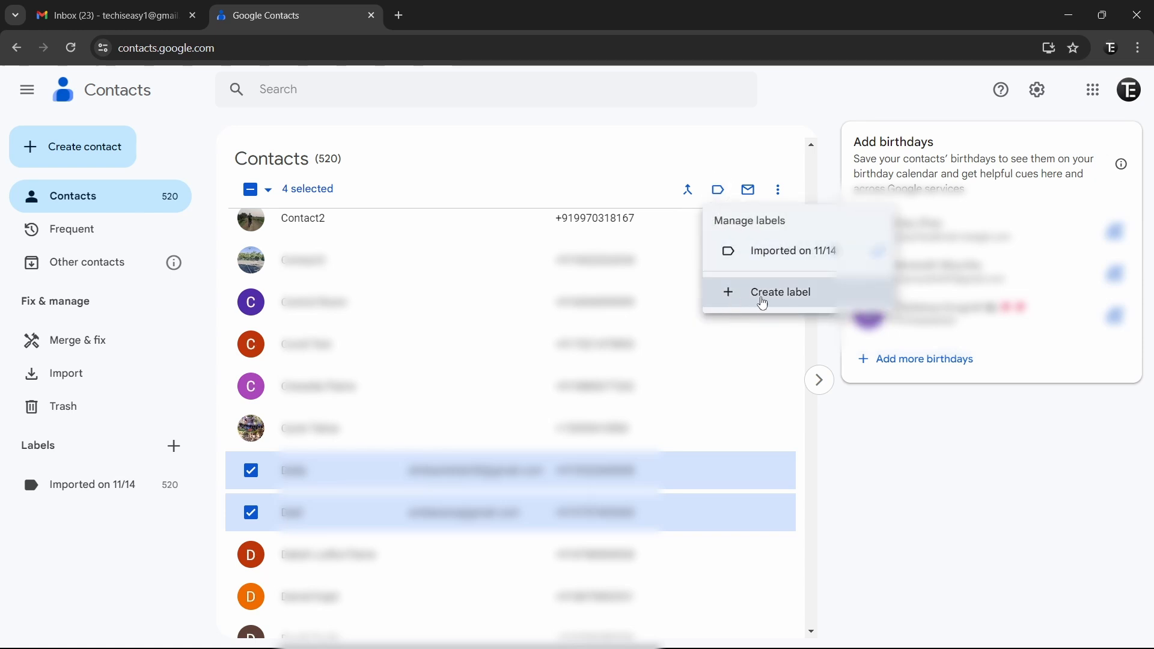
left_click(780, 291)
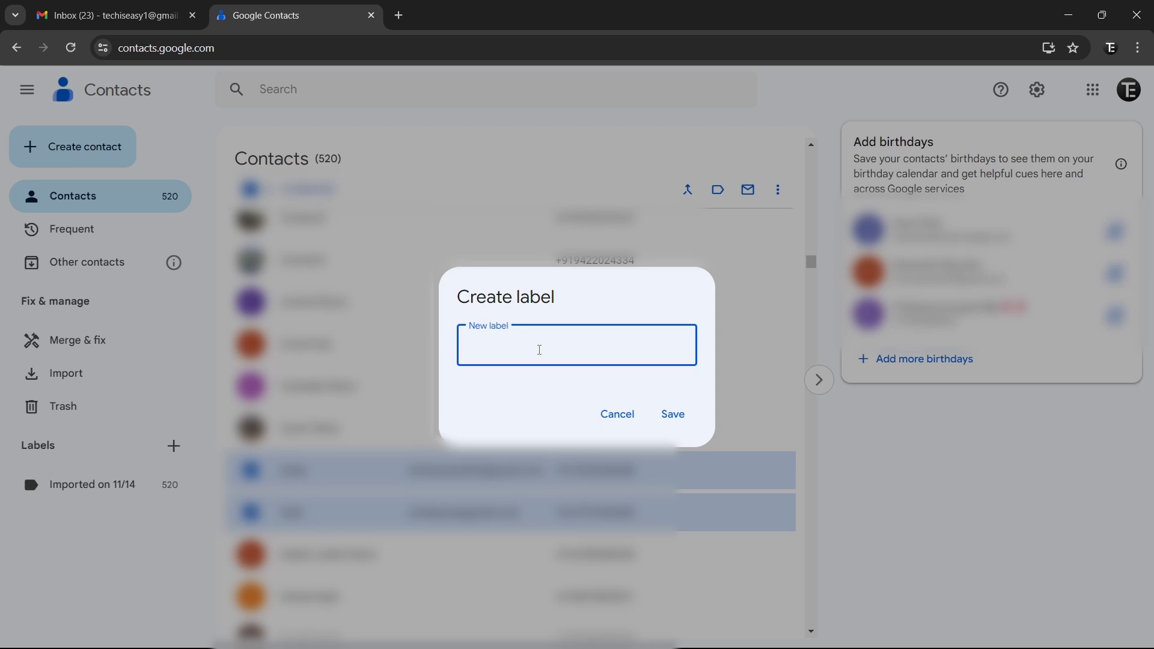
type("Workgroup")
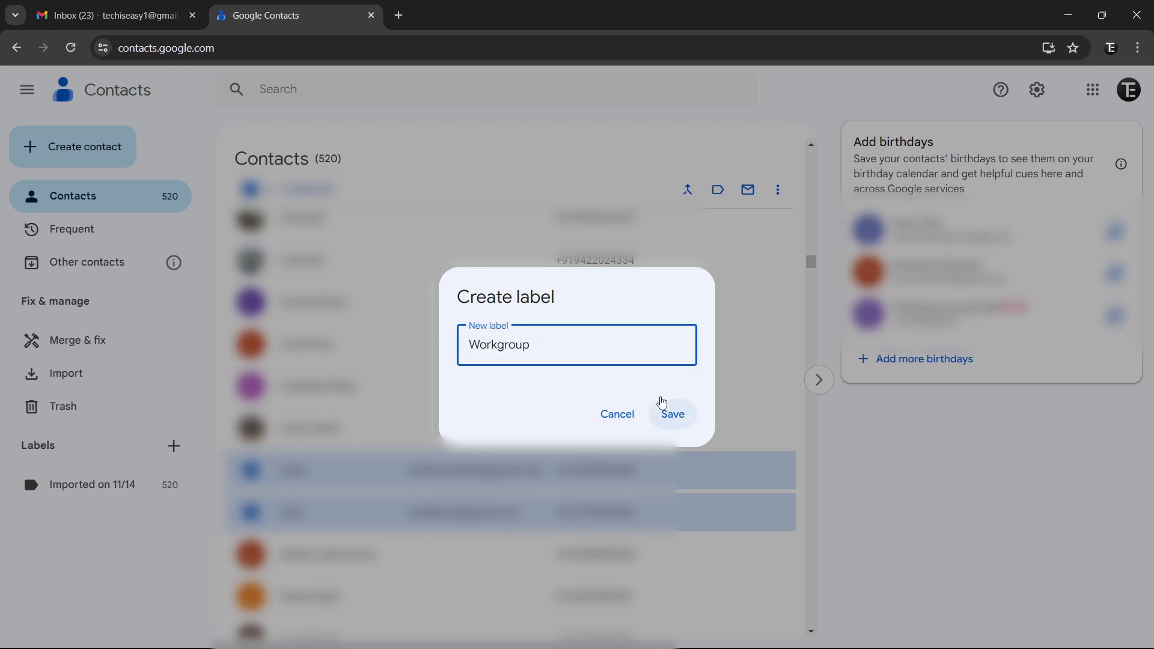
left_click(671, 414)
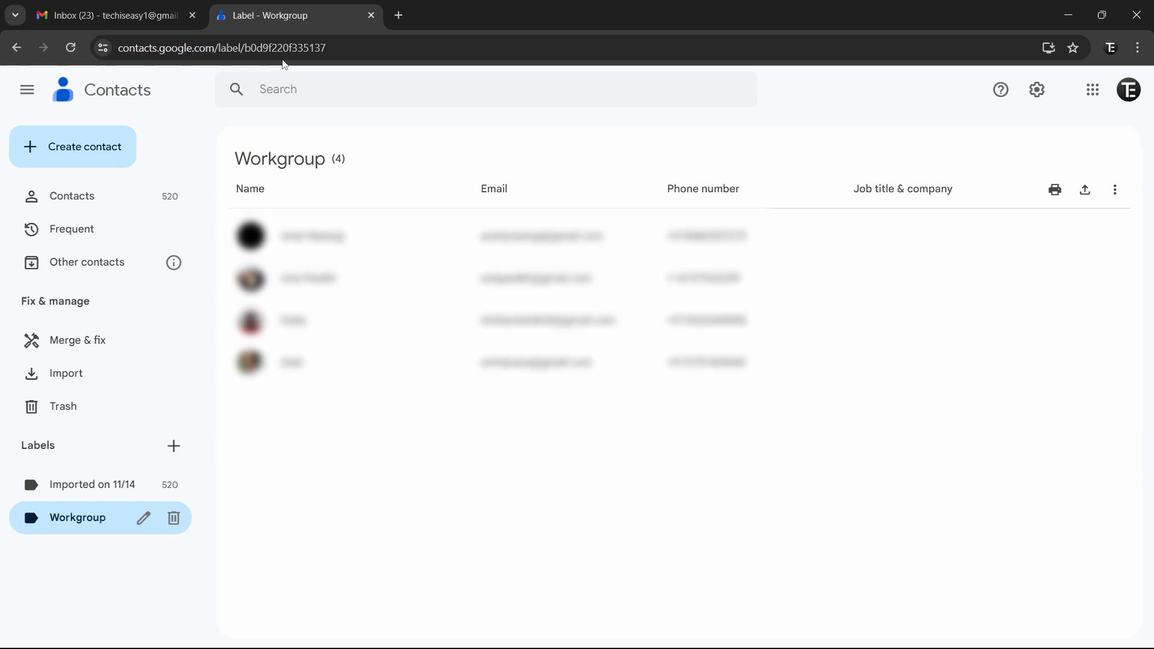
Compose a new Gmail message and type 'wor' in the To field
left_click(110, 14)
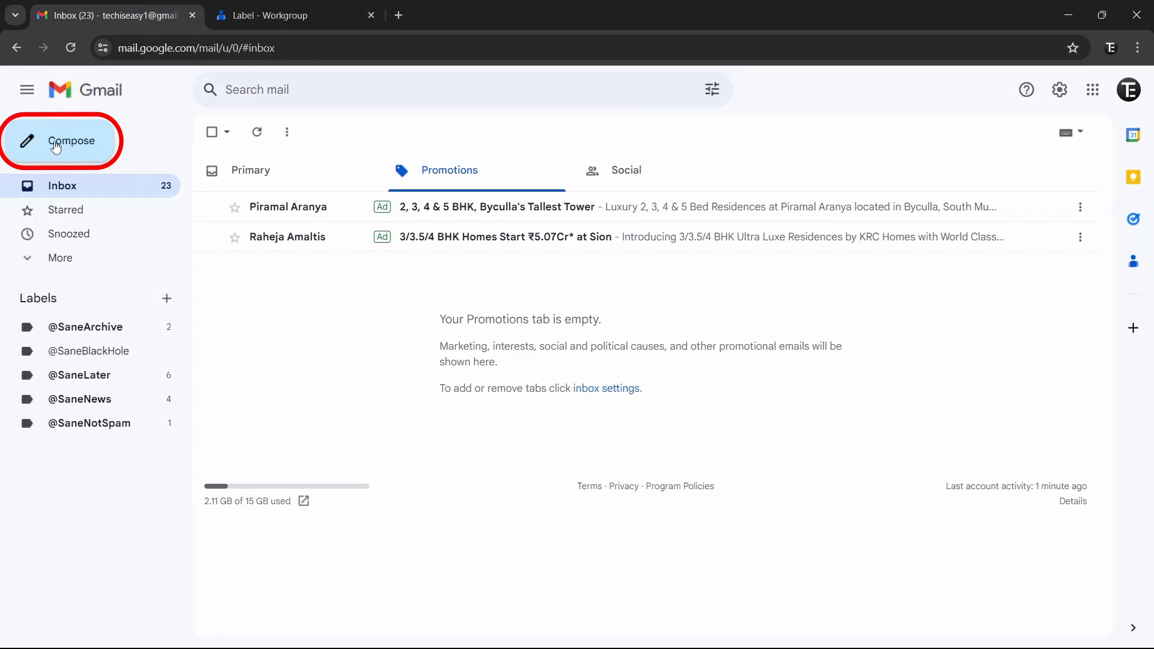
left_click(61, 140)
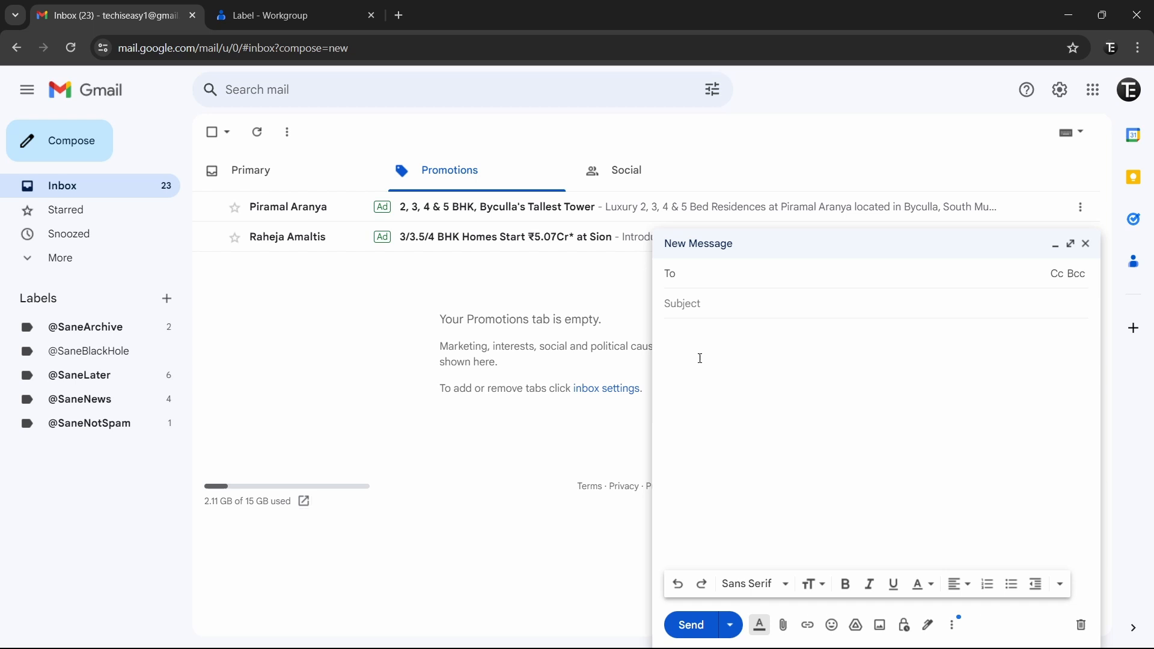
type("wor")
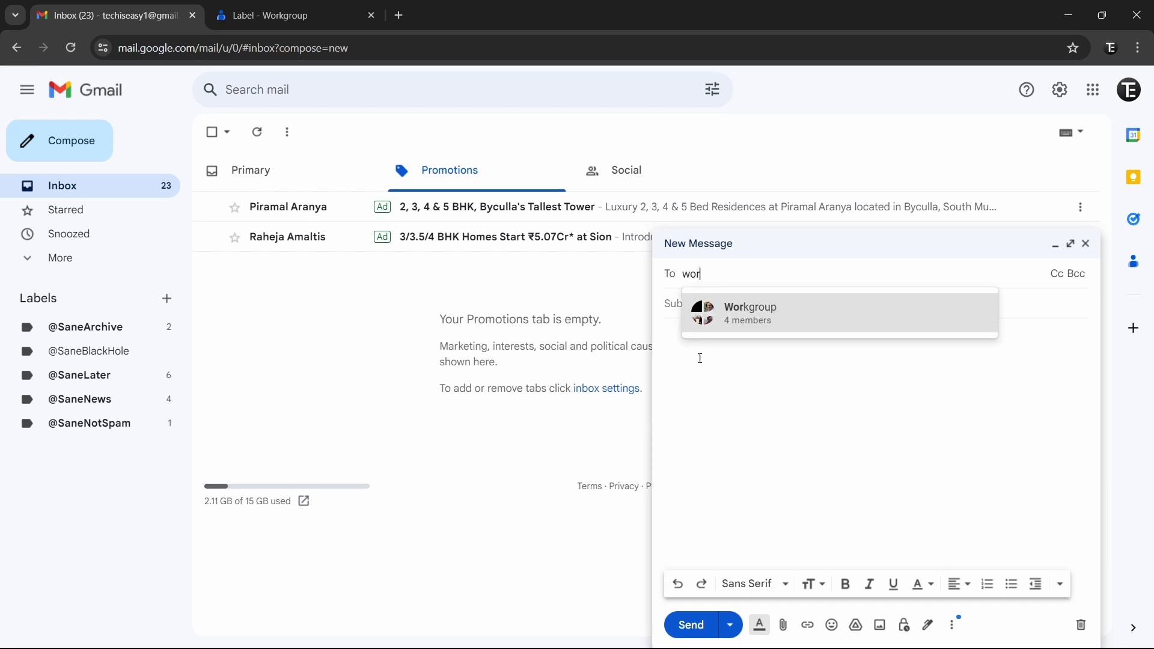
mouse_move(743, 321)
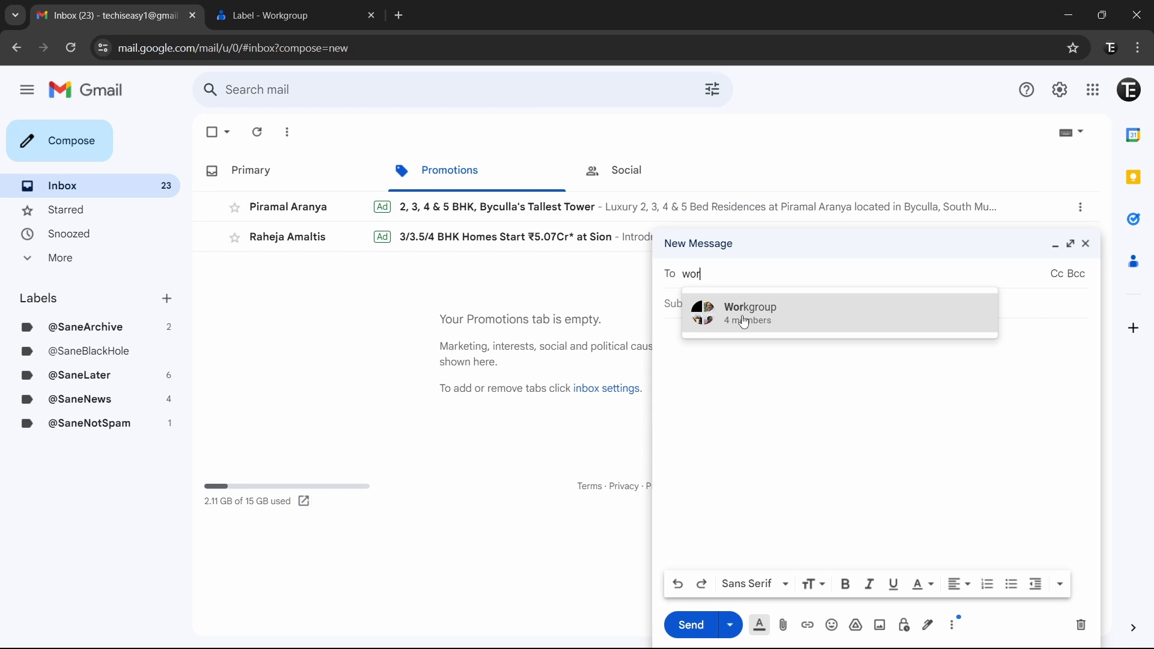
mouse_move(810, 317)
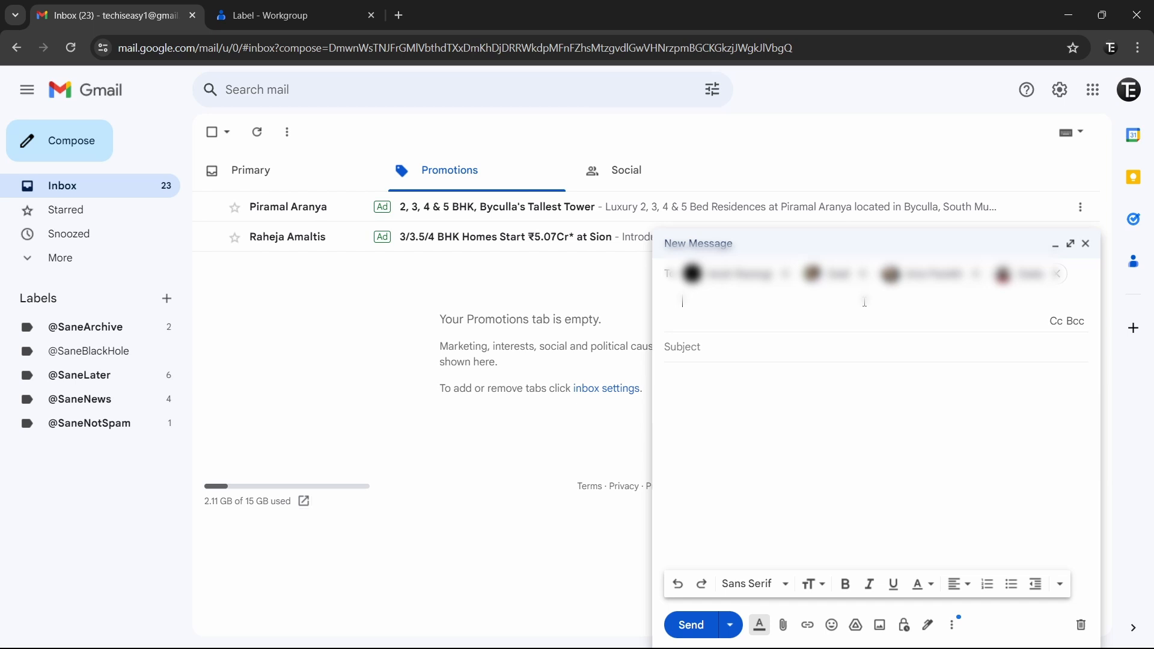
mouse_move(99, 544)
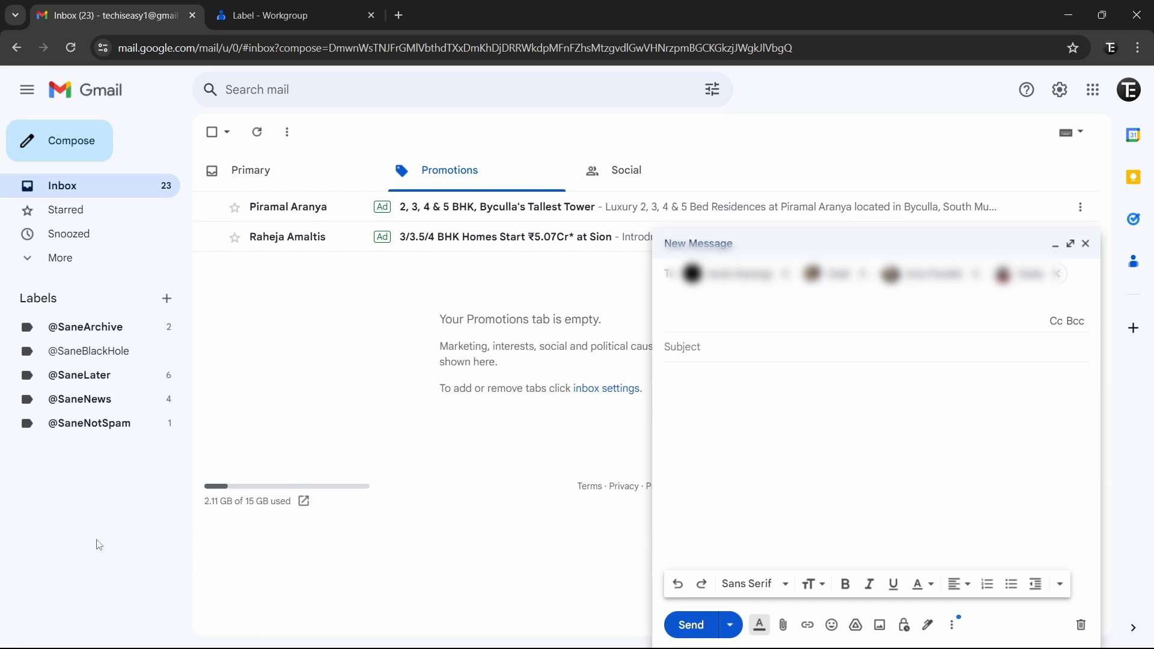
mouse_move(204, 426)
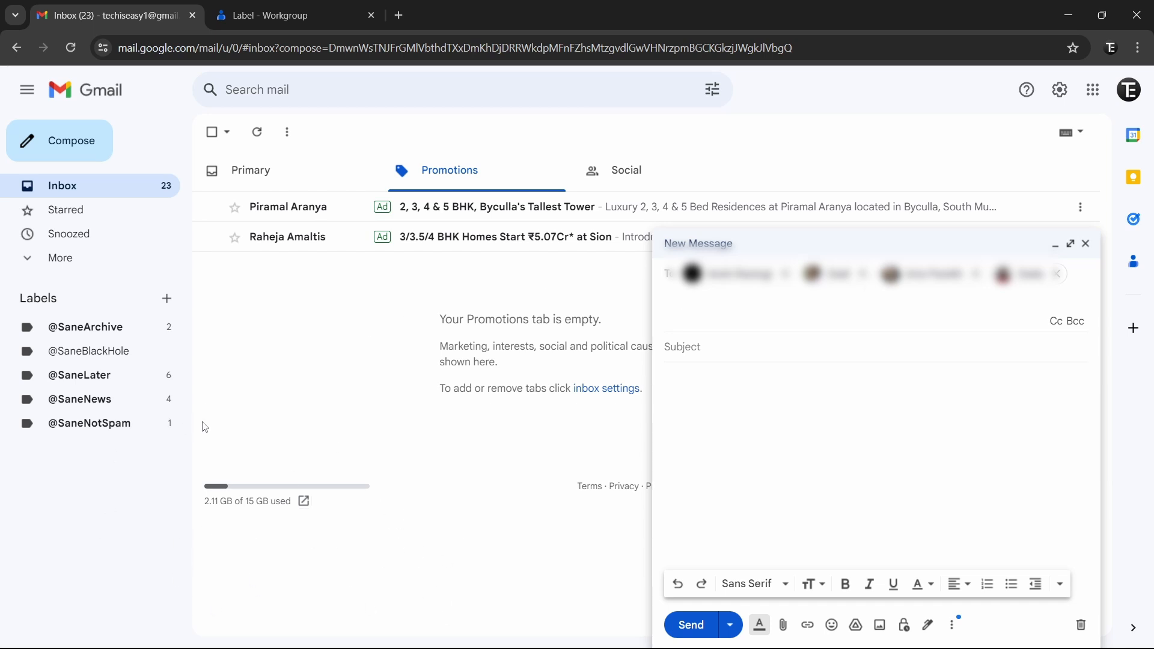